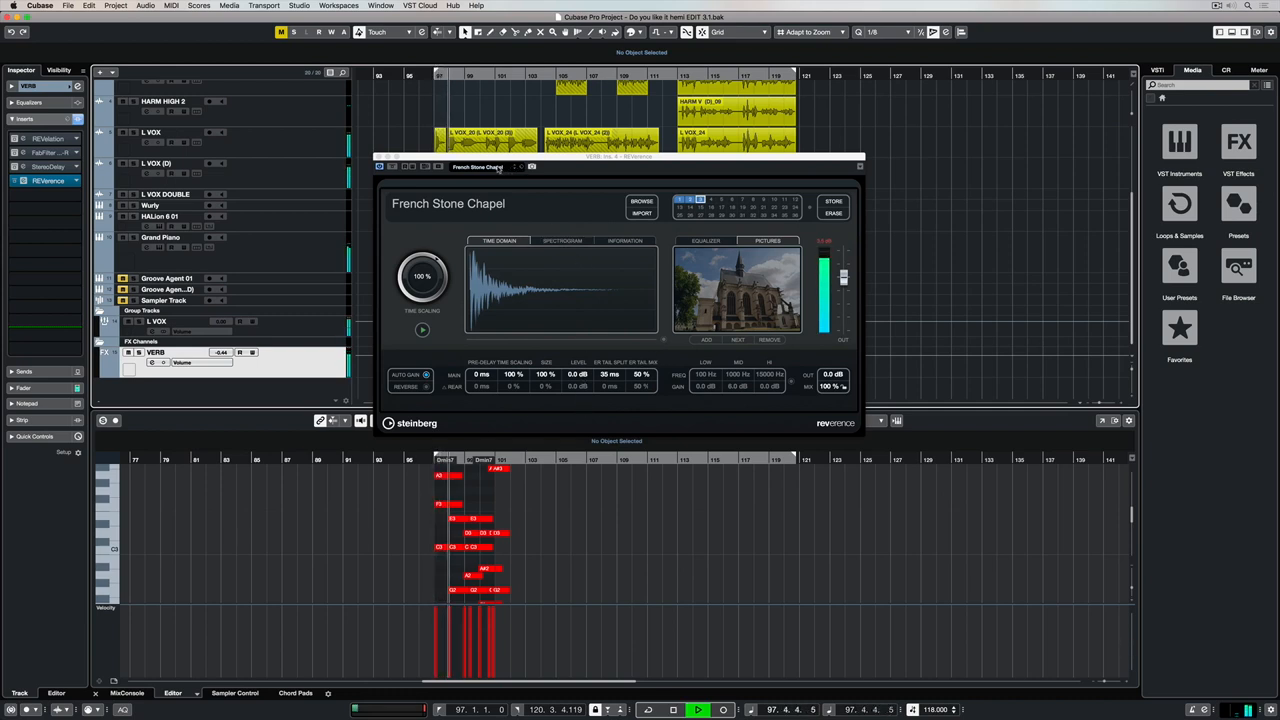
Audition Echo Room A, Absorptive Stage and Spring Aut Reggae Instrumental, ending on New York City Church A.
click(641, 201)
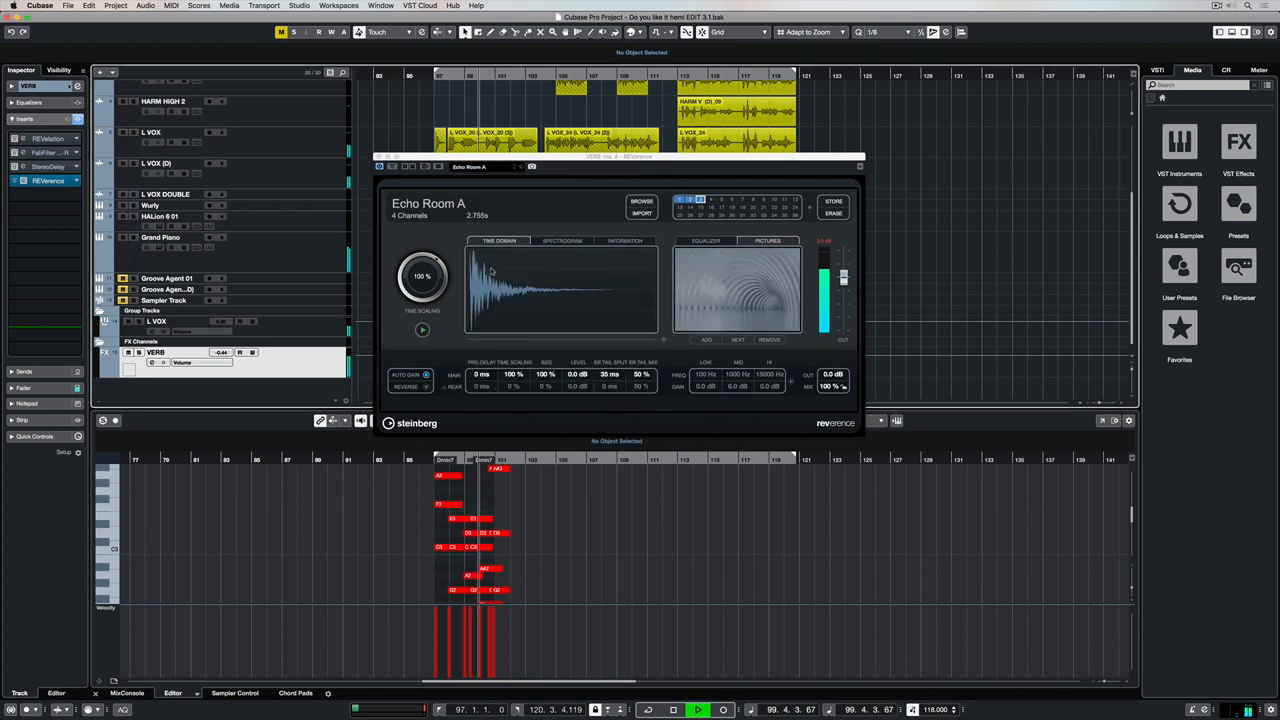
click(642, 201)
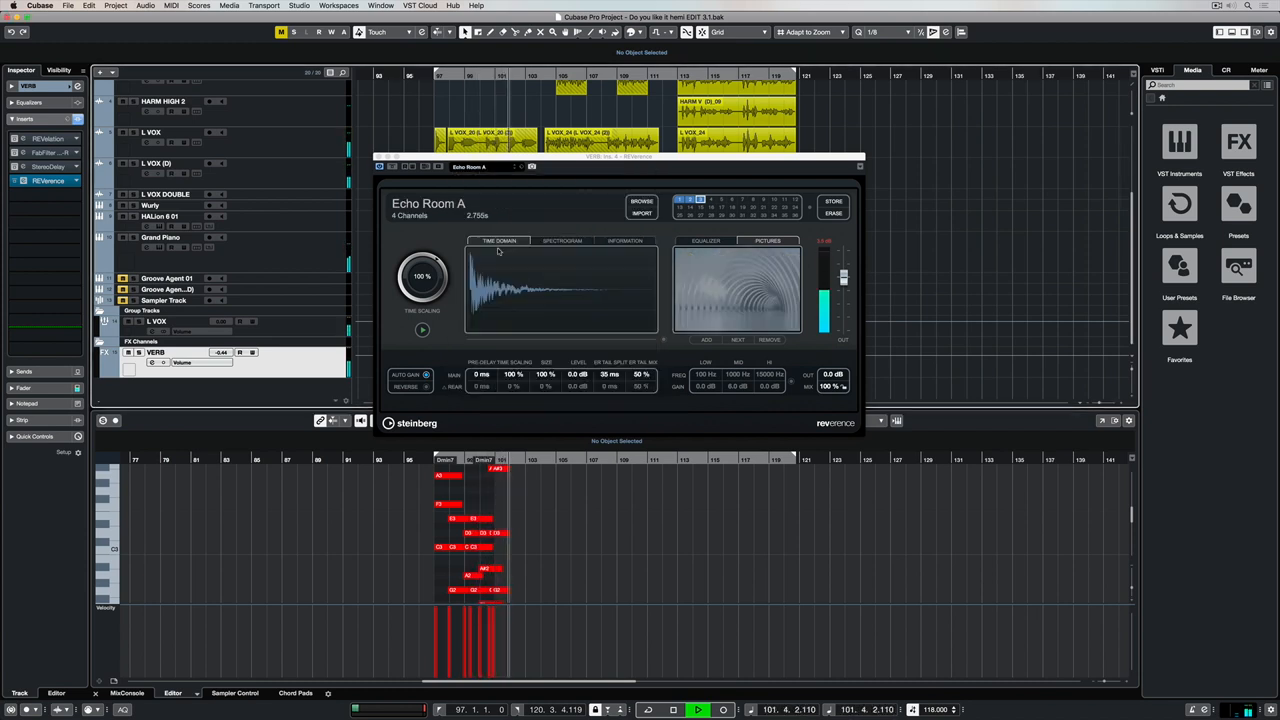
click(737, 340)
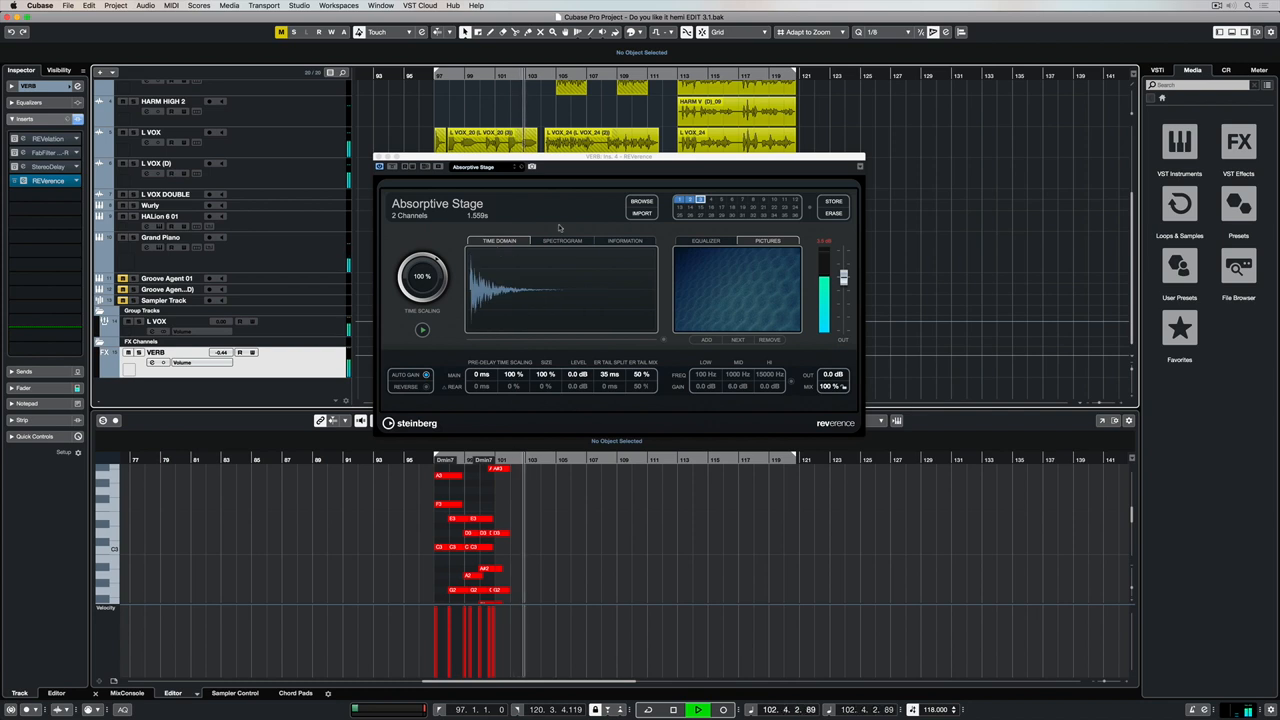
click(641, 201)
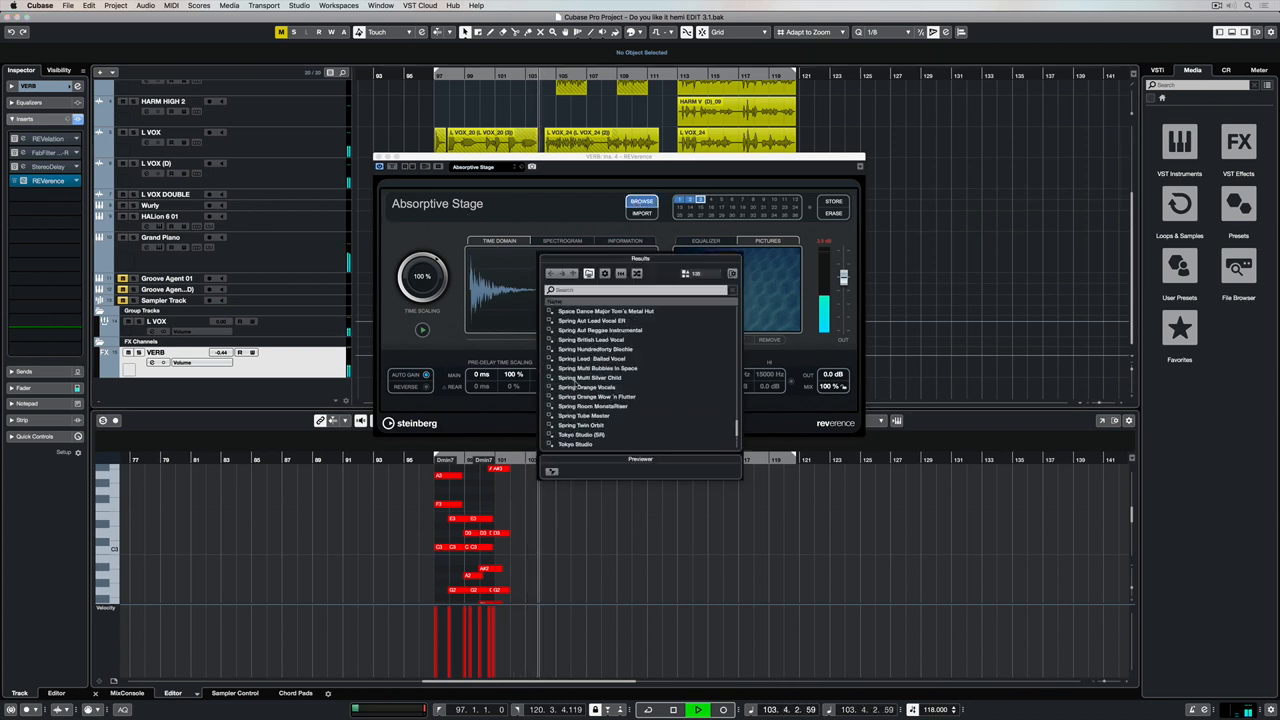
click(599, 330)
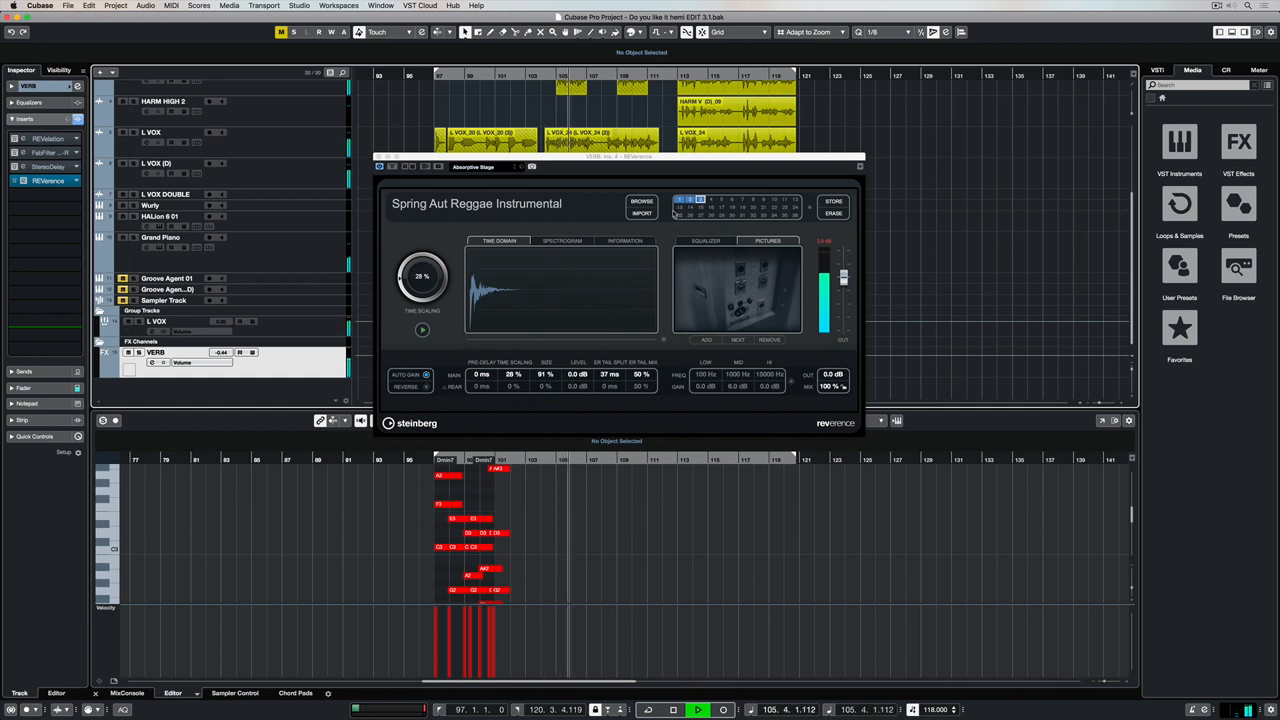
click(641, 201)
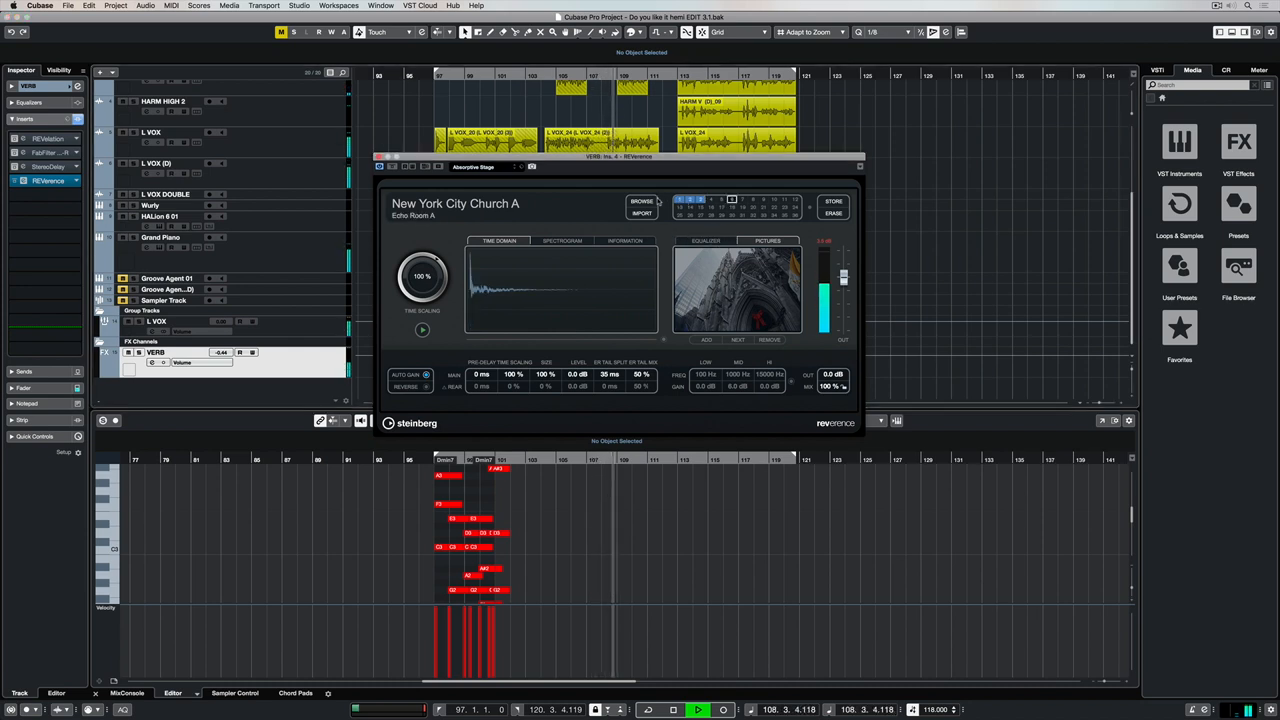
Load No Real Room with 50 ms pre-delay, 92% time scaling, 22% size and EQ cutting lows and highs.
click(641, 201)
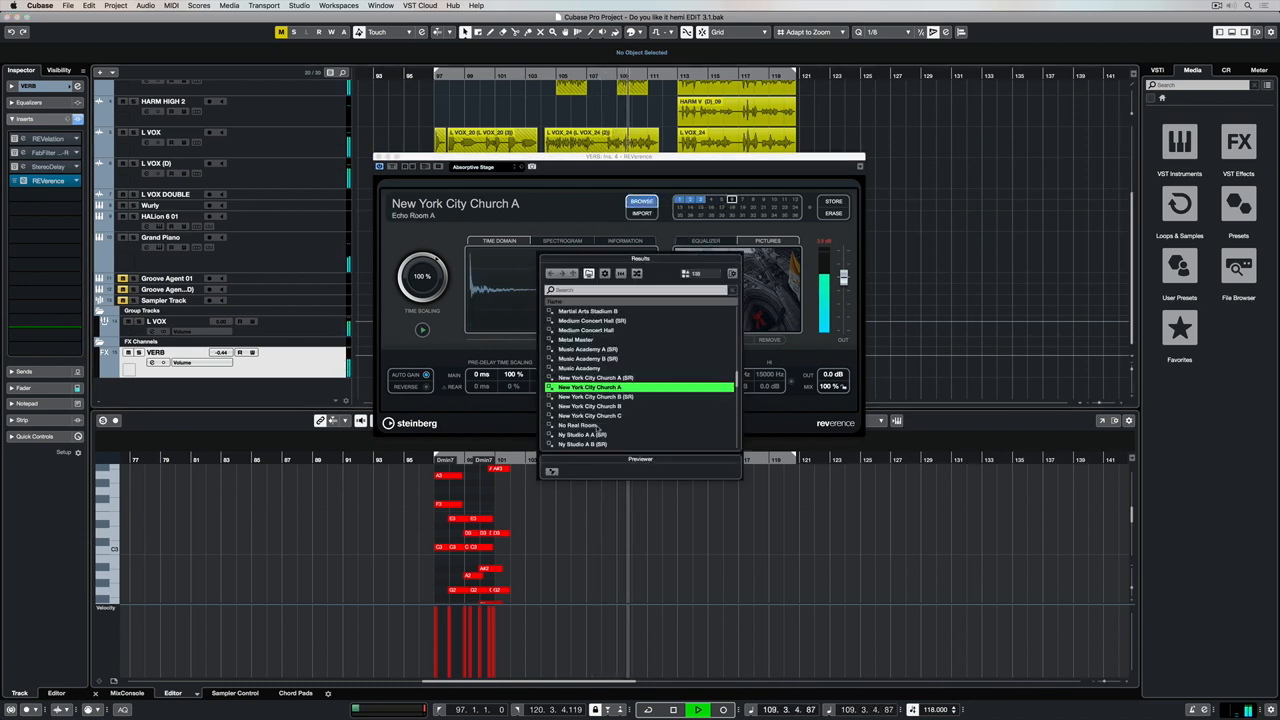
click(578, 425)
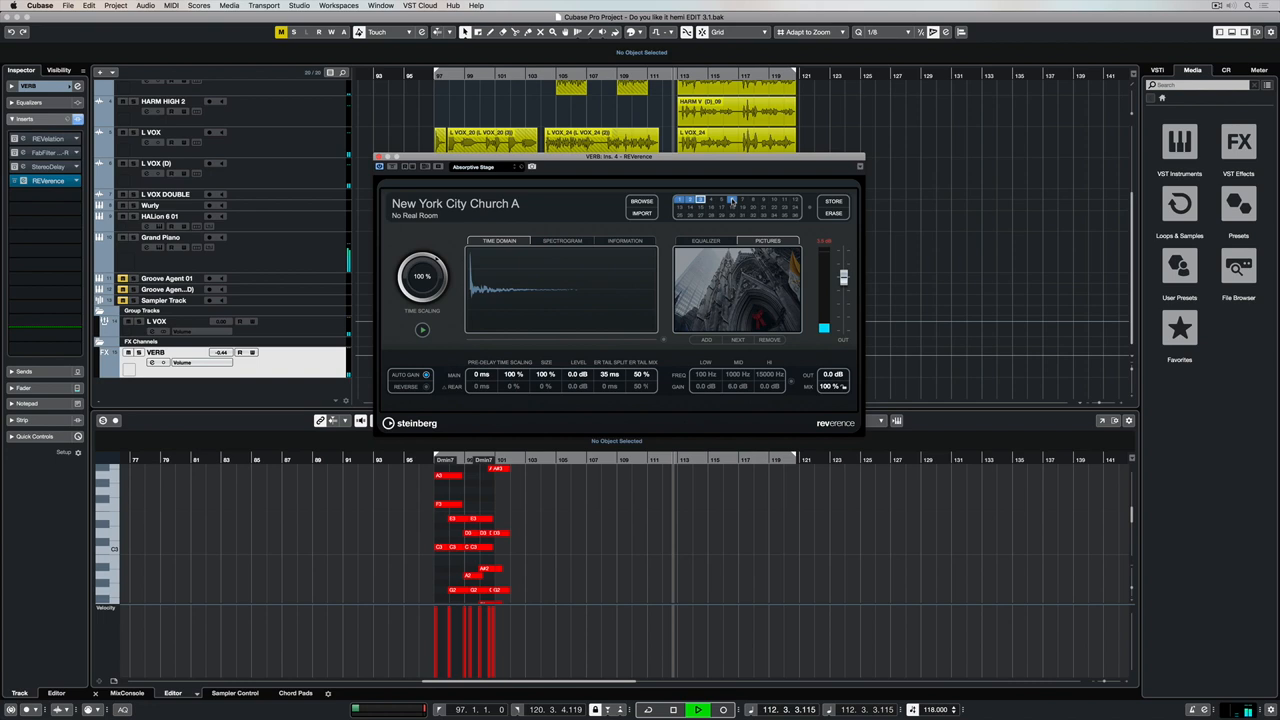
click(700, 200)
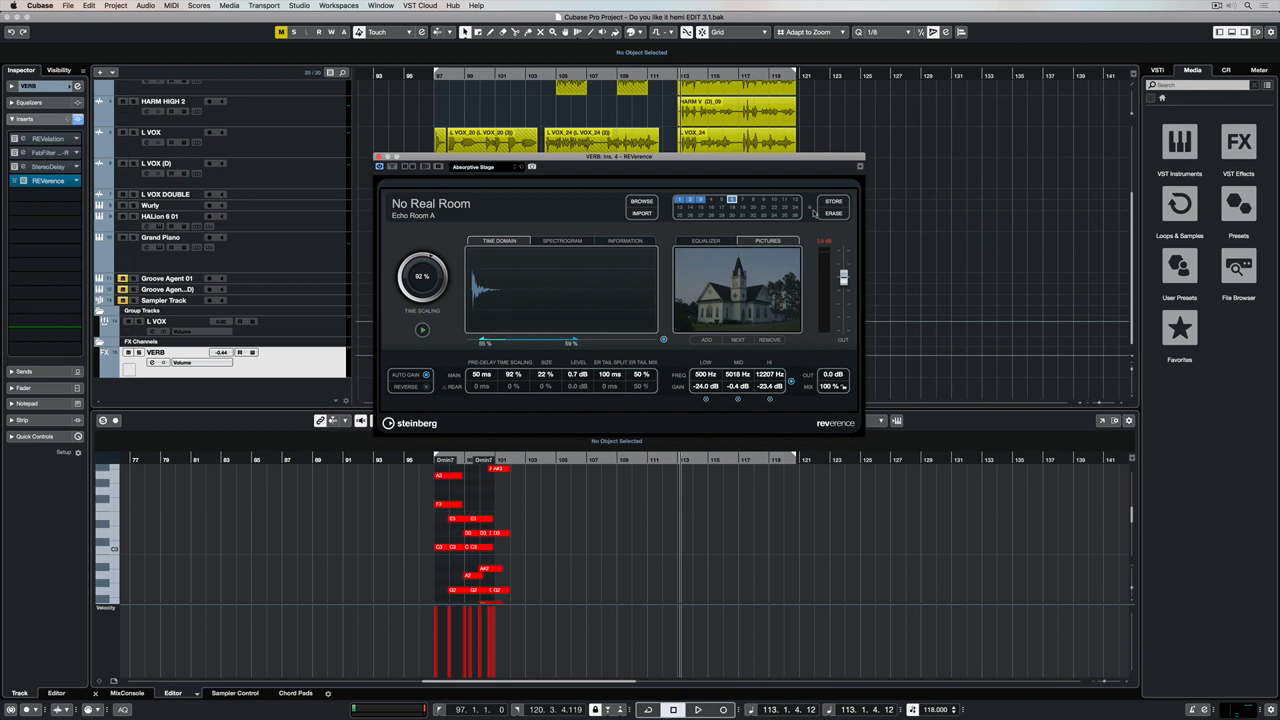
Start storing the current program, then cancel the Save Program dialog.
click(833, 201)
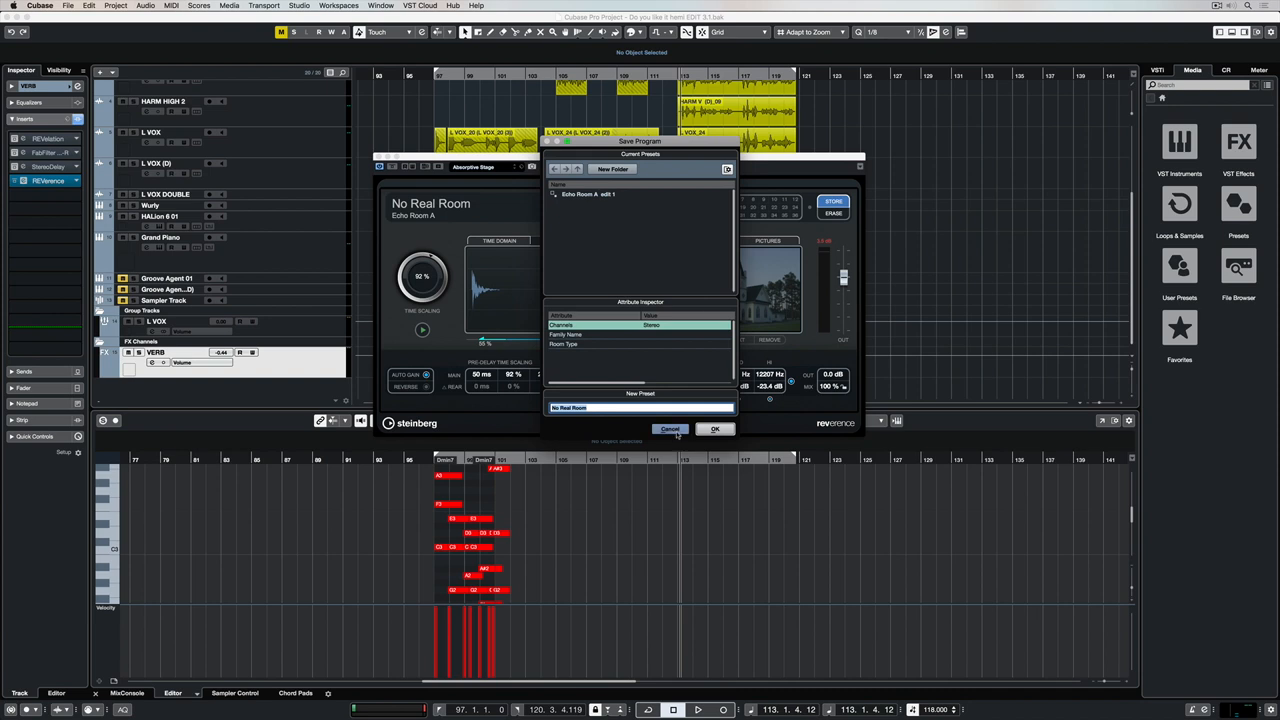
click(715, 429)
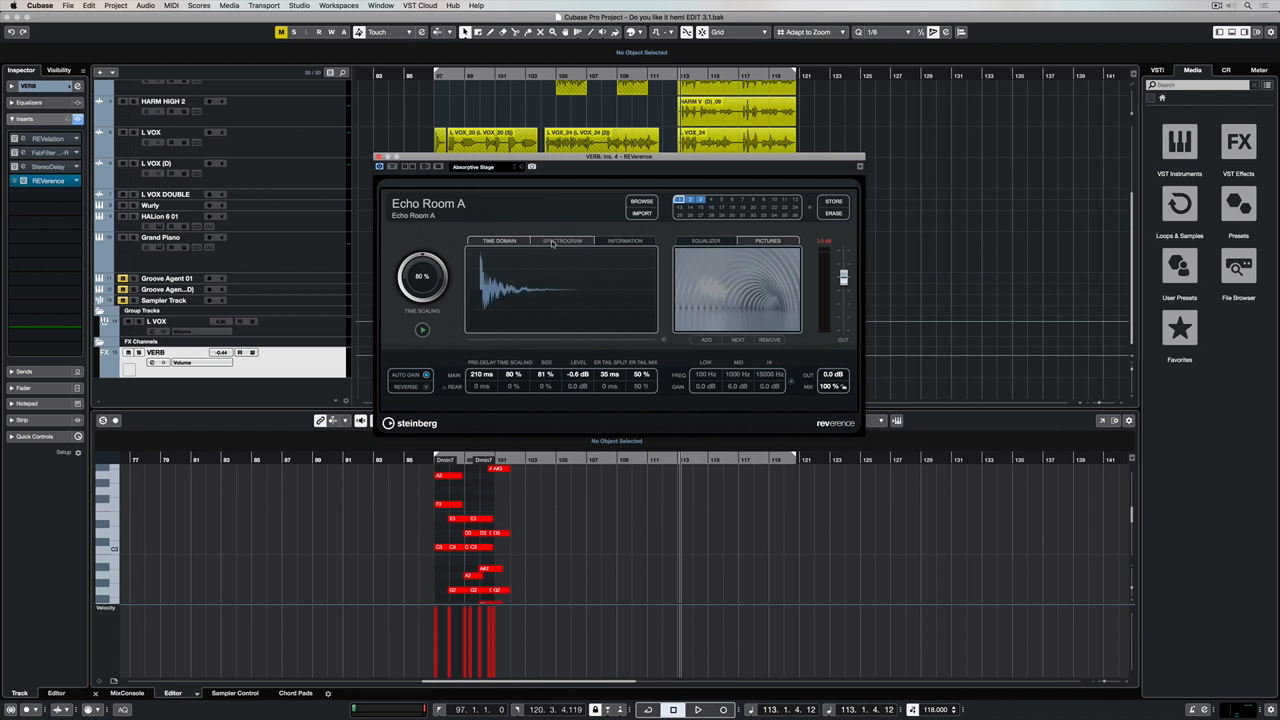
View Echo Room A's spectrogram and information, then return to the time-domain waveform.
click(562, 240)
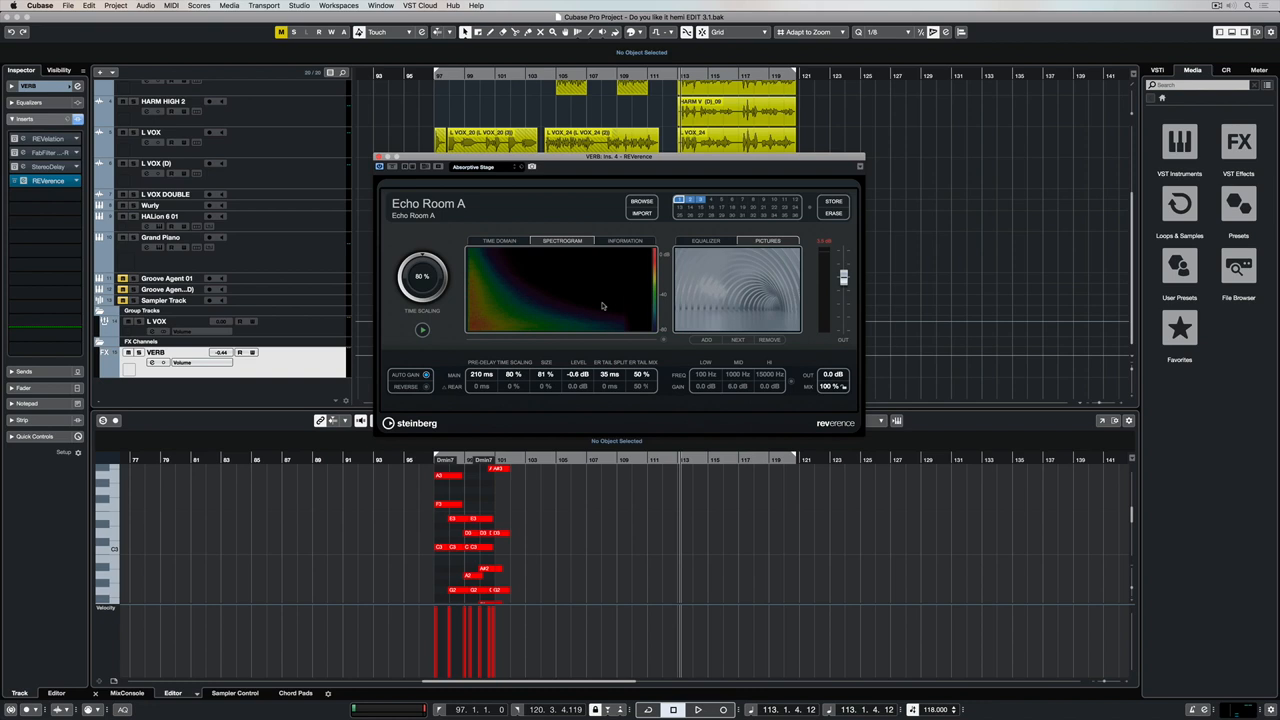
click(624, 240)
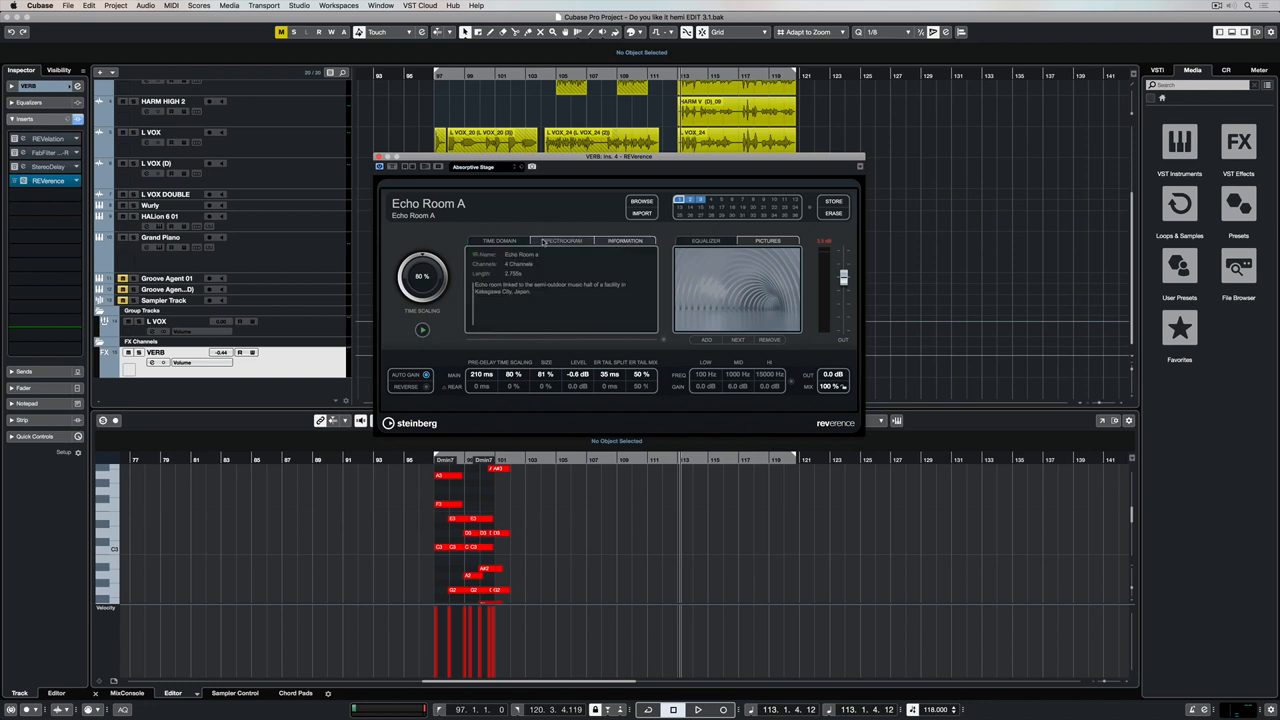
click(624, 240)
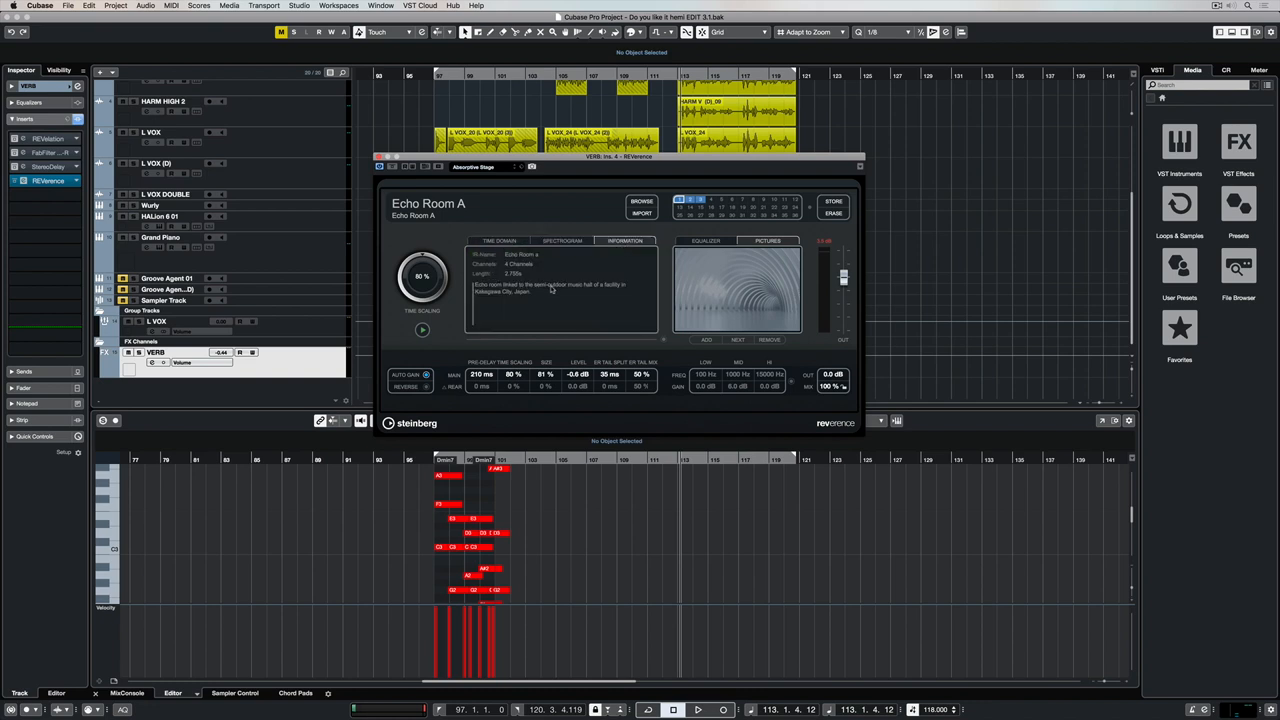
mouse_move(523, 300)
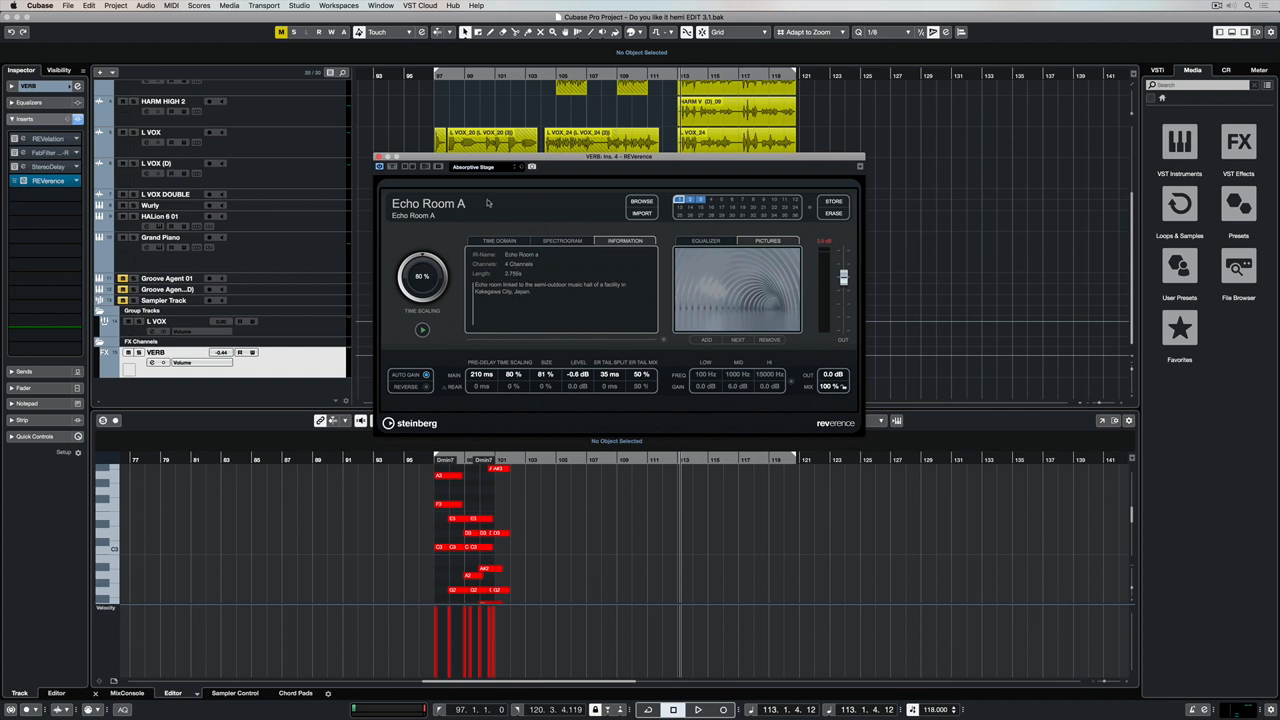
click(498, 240)
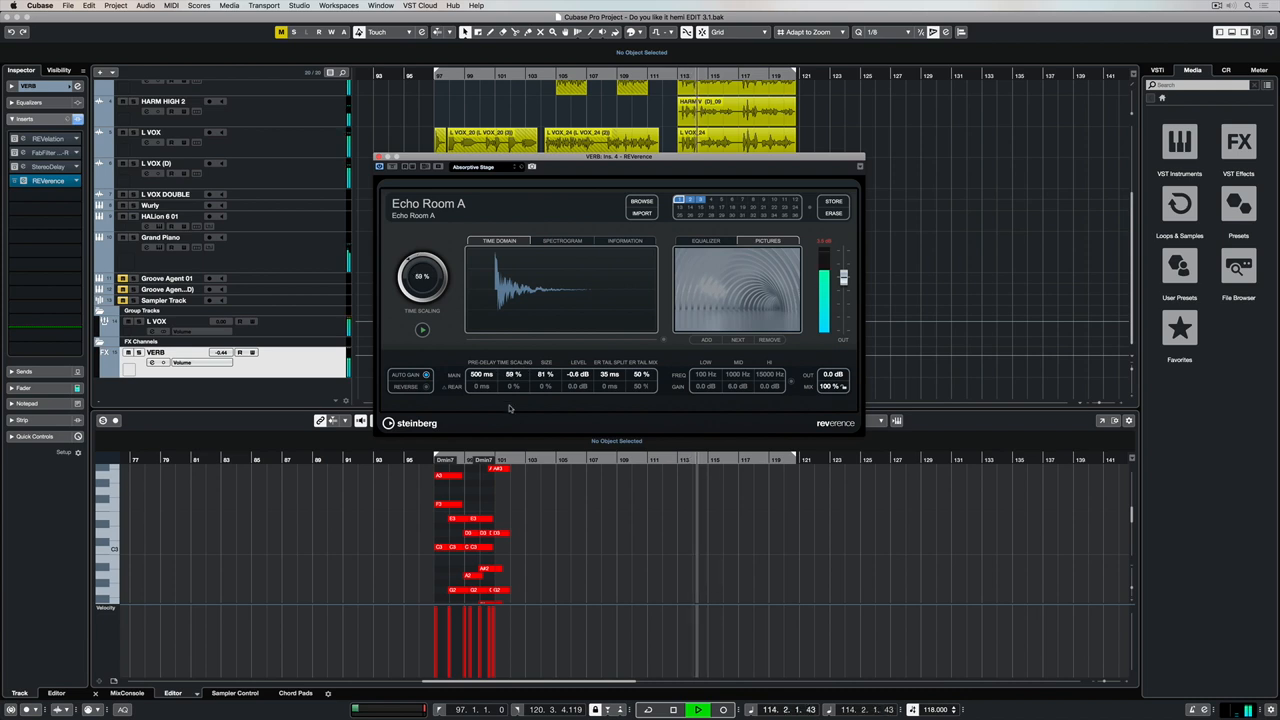
Set Echo Room A's time scaling to 15% and pre-delay to 50 ms.
drag(422, 276, 422, 300)
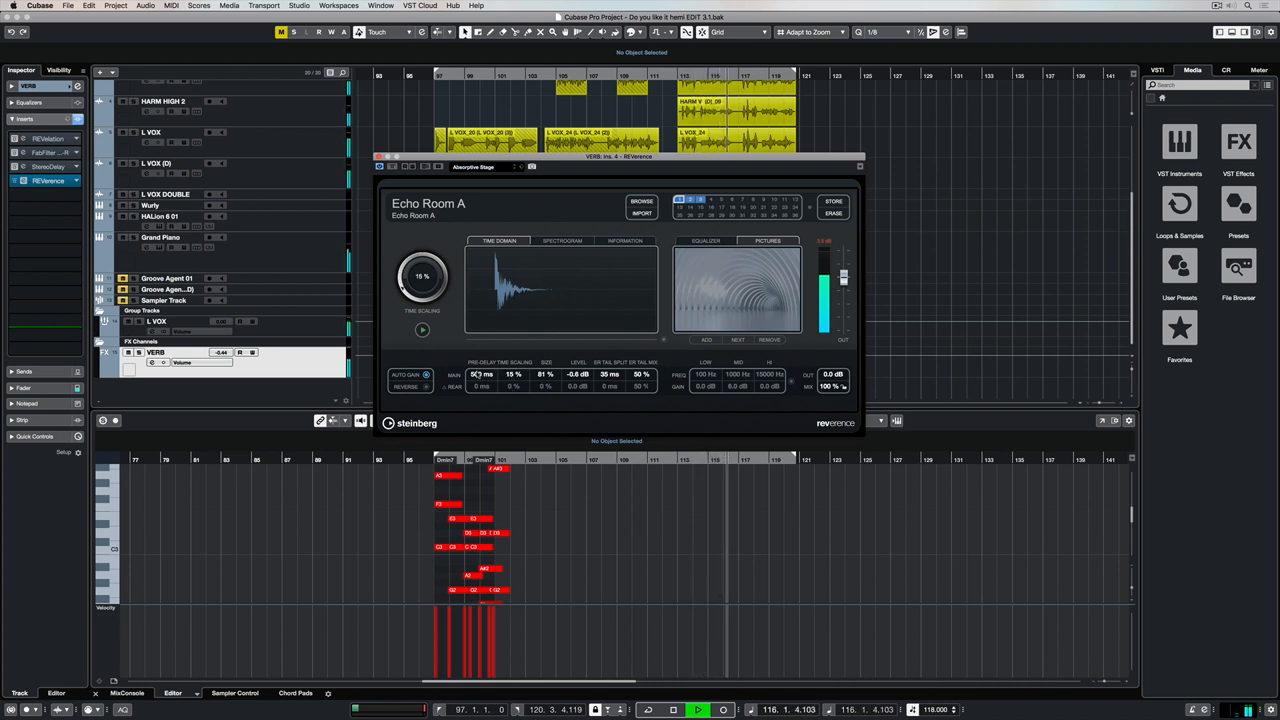
drag(481, 374, 481, 368)
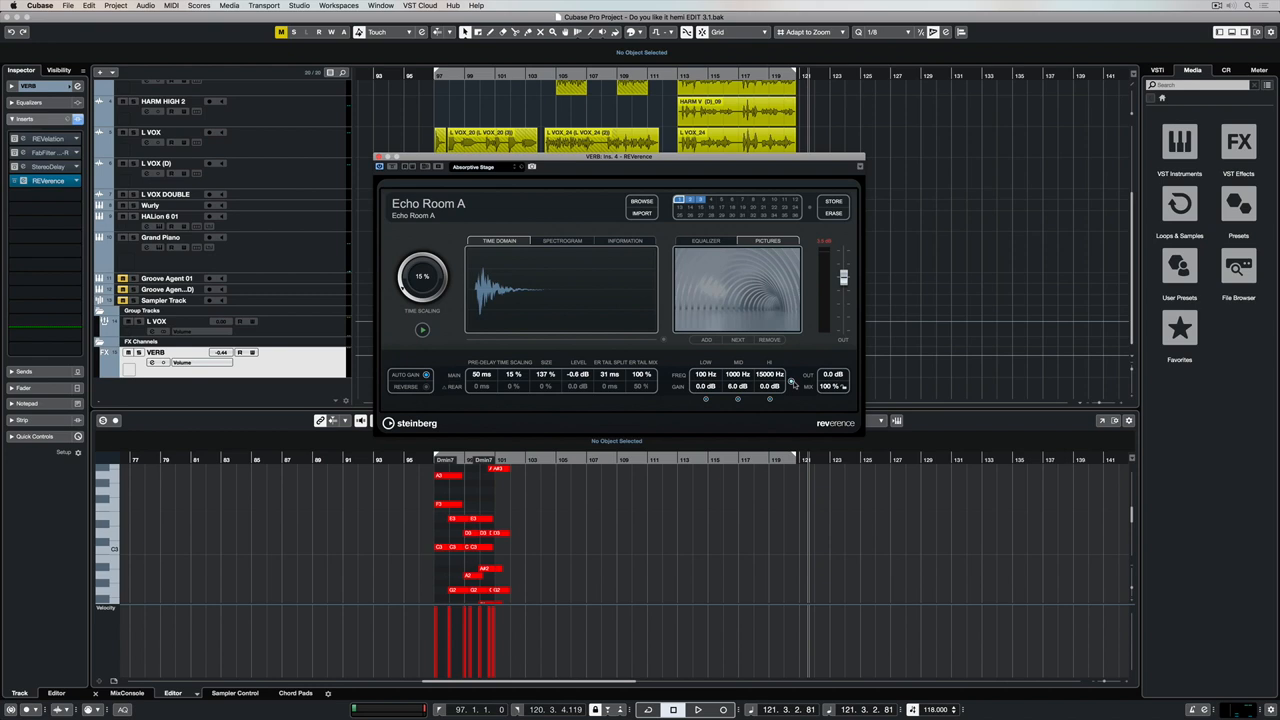
Cut the EQ mids by 2.8 dB, boost highs 4.5 dB at 9694 Hz, and reverse the impulse.
click(705, 240)
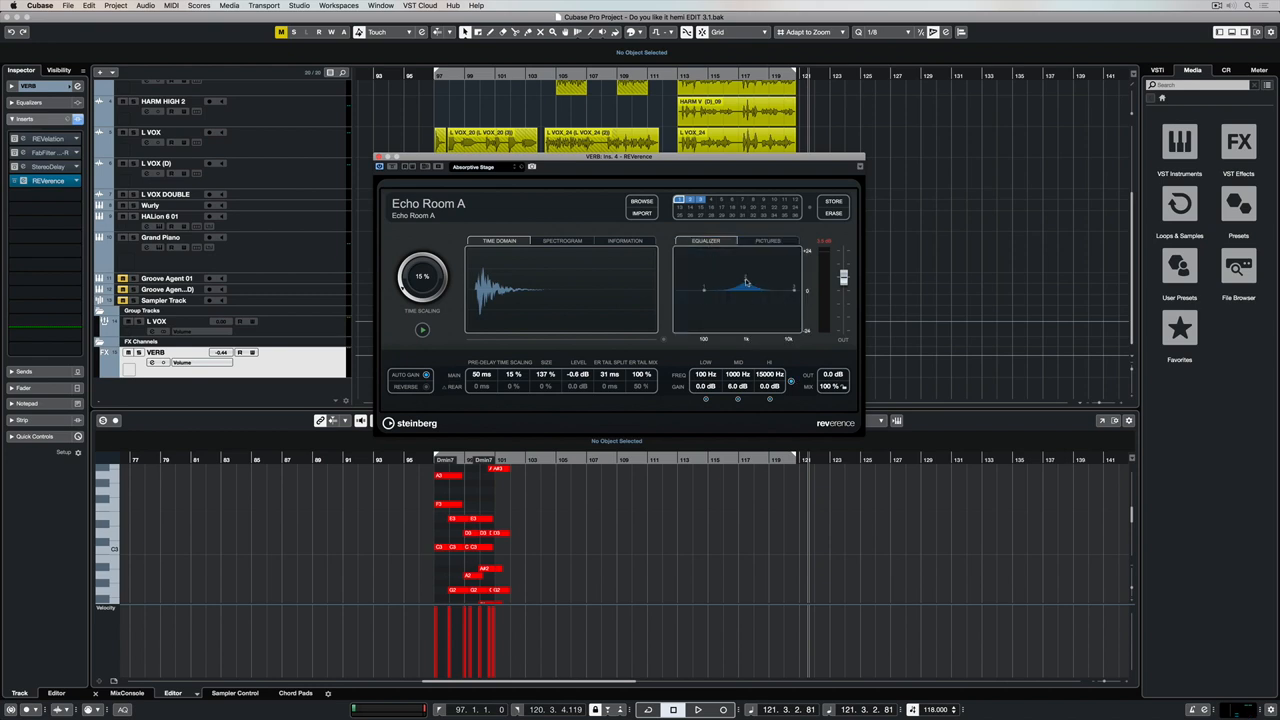
drag(748, 292, 748, 292)
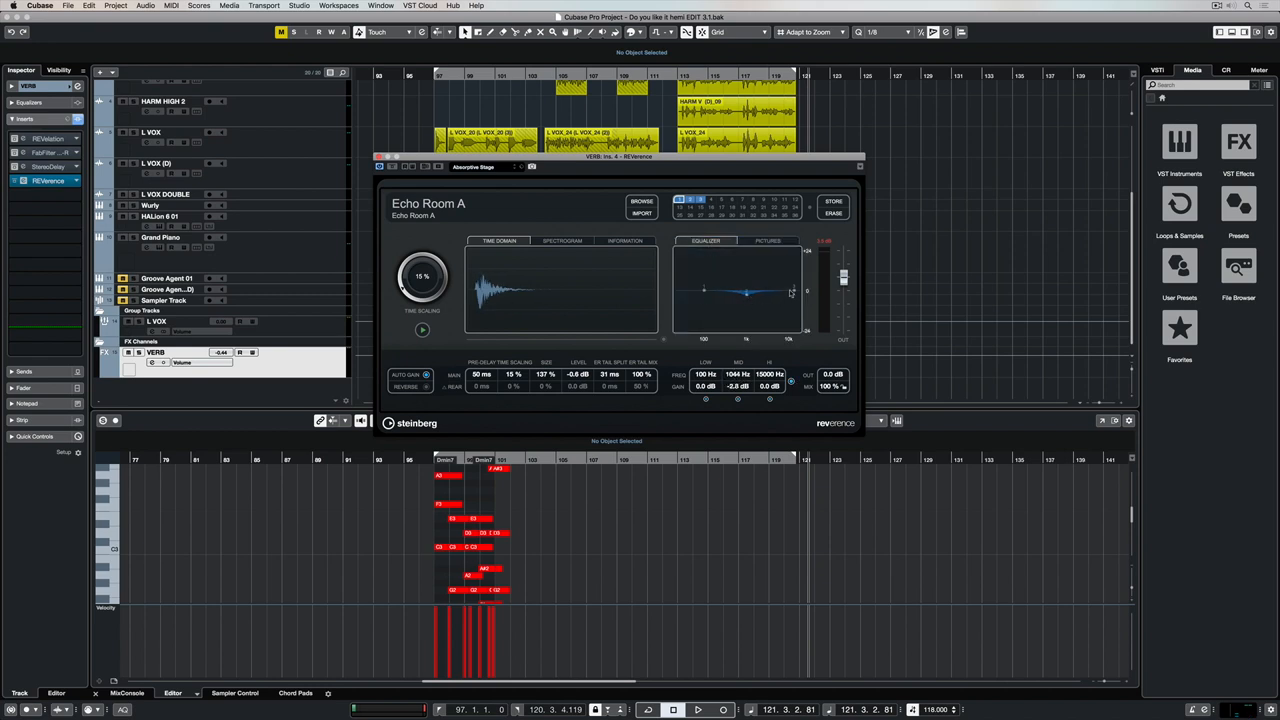
drag(800, 291, 790, 291)
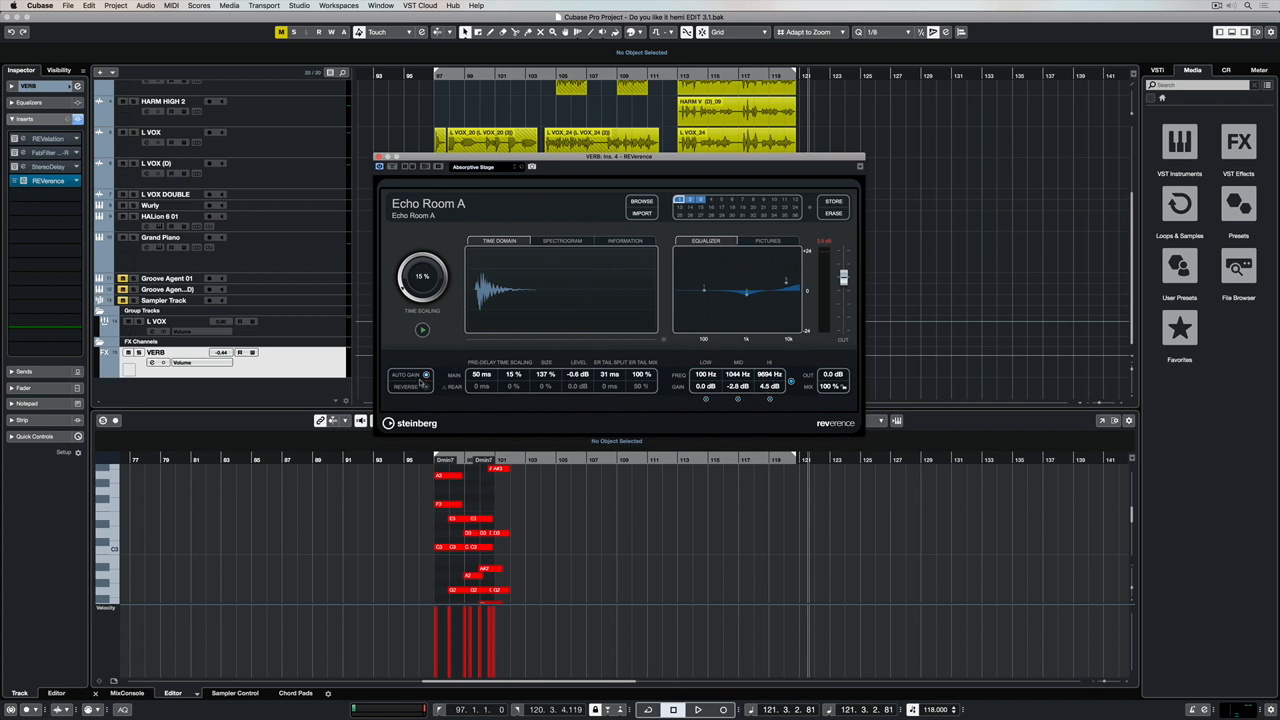
click(697, 709)
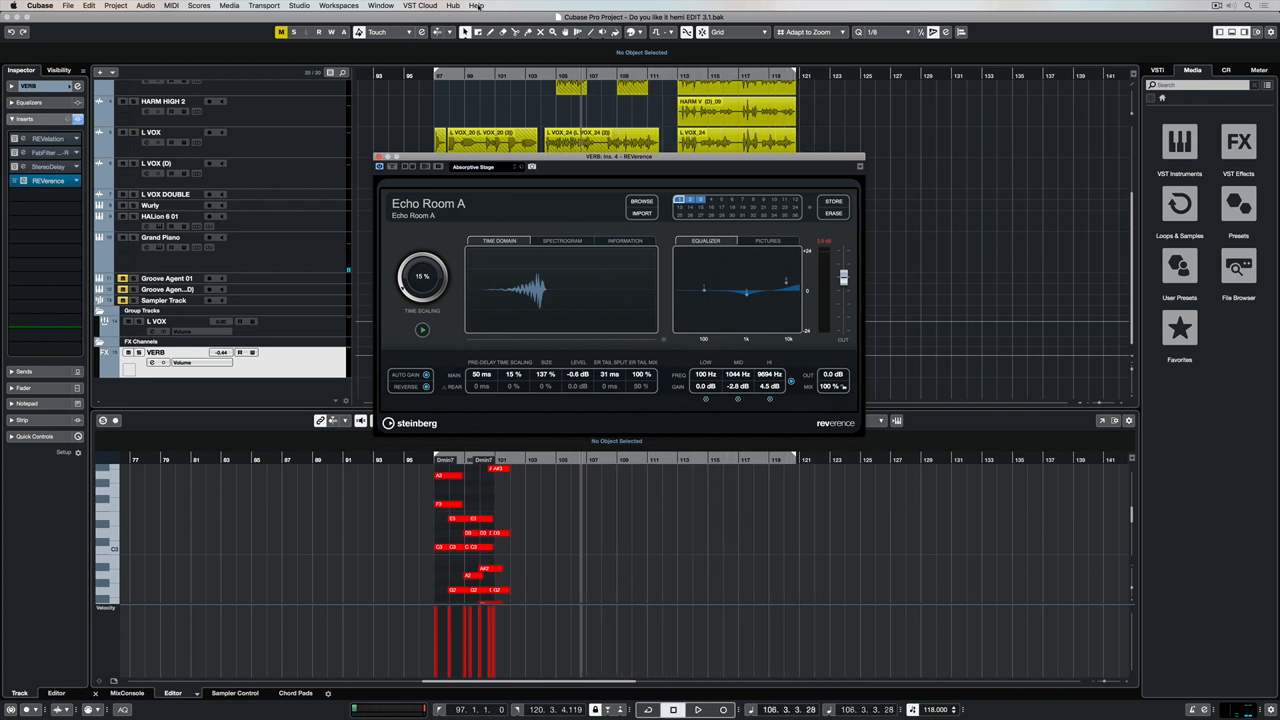
Turn Reverse off so the Echo Room A impulse plays forward again.
click(697, 709)
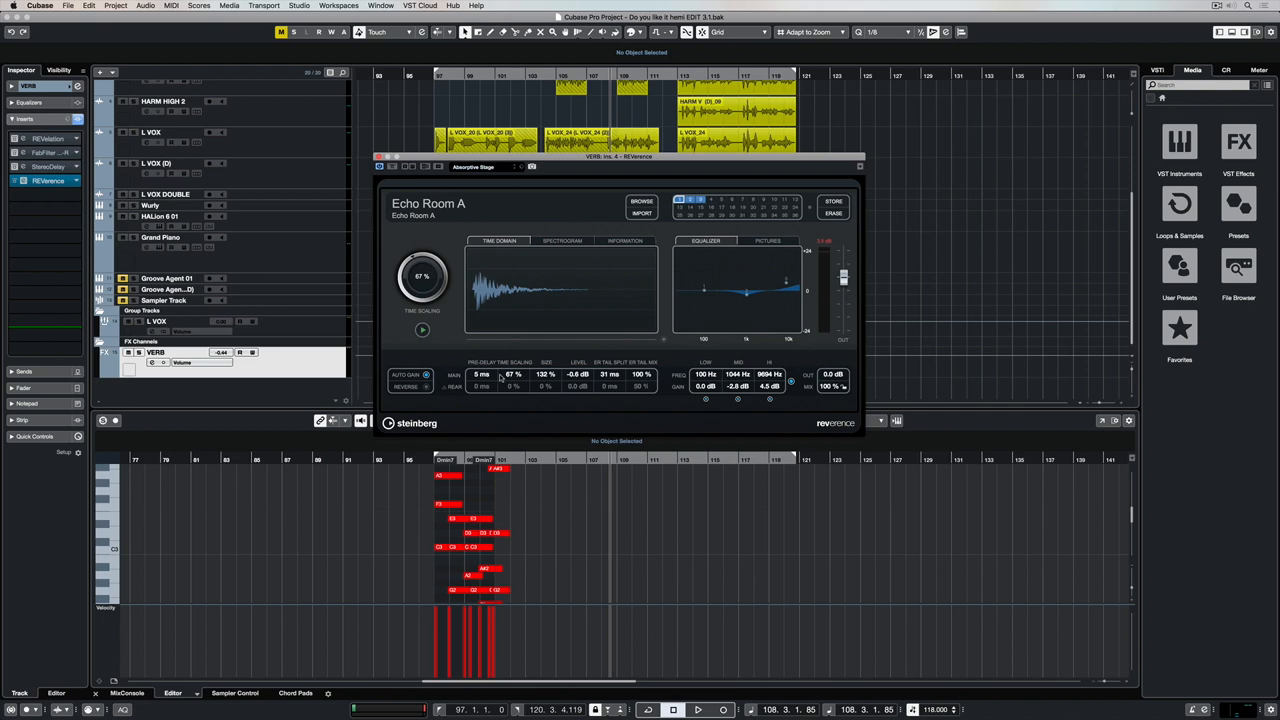
Set 0 ms pre-delay, 23% time scaling and 97% size, then select New York City Church A.
drag(421, 275, 421, 300)
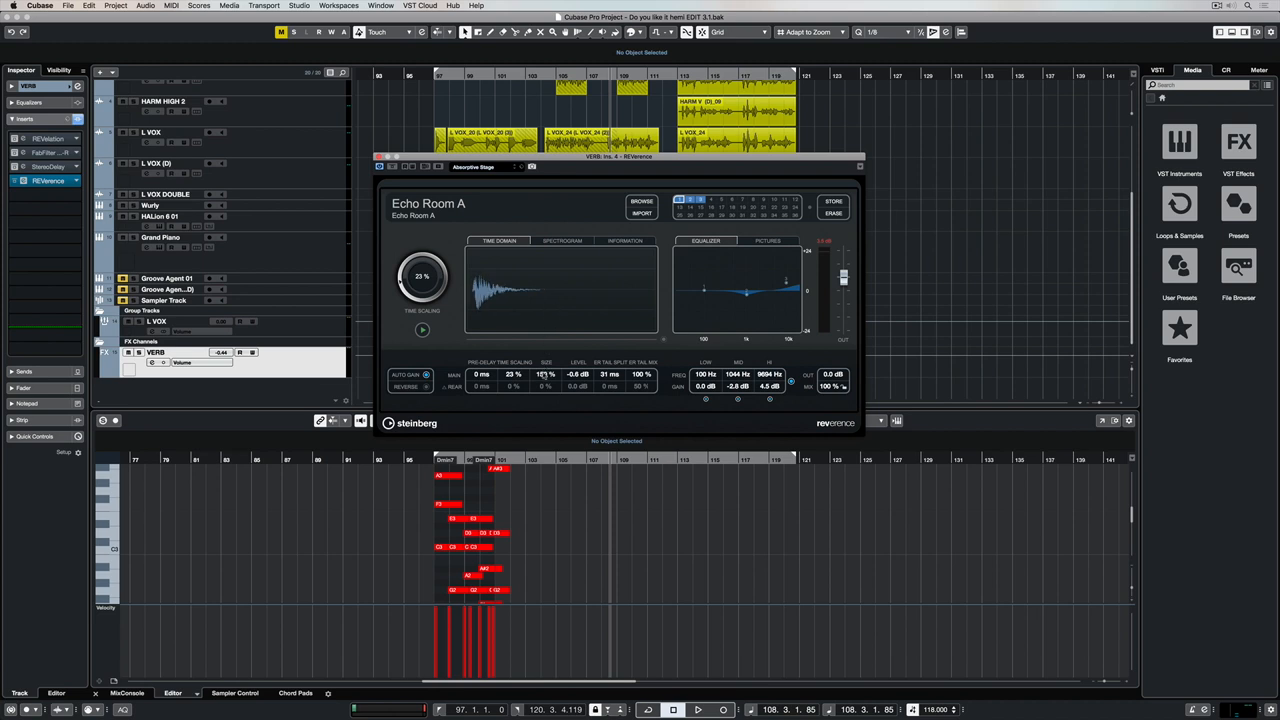
drag(545, 374, 545, 360)
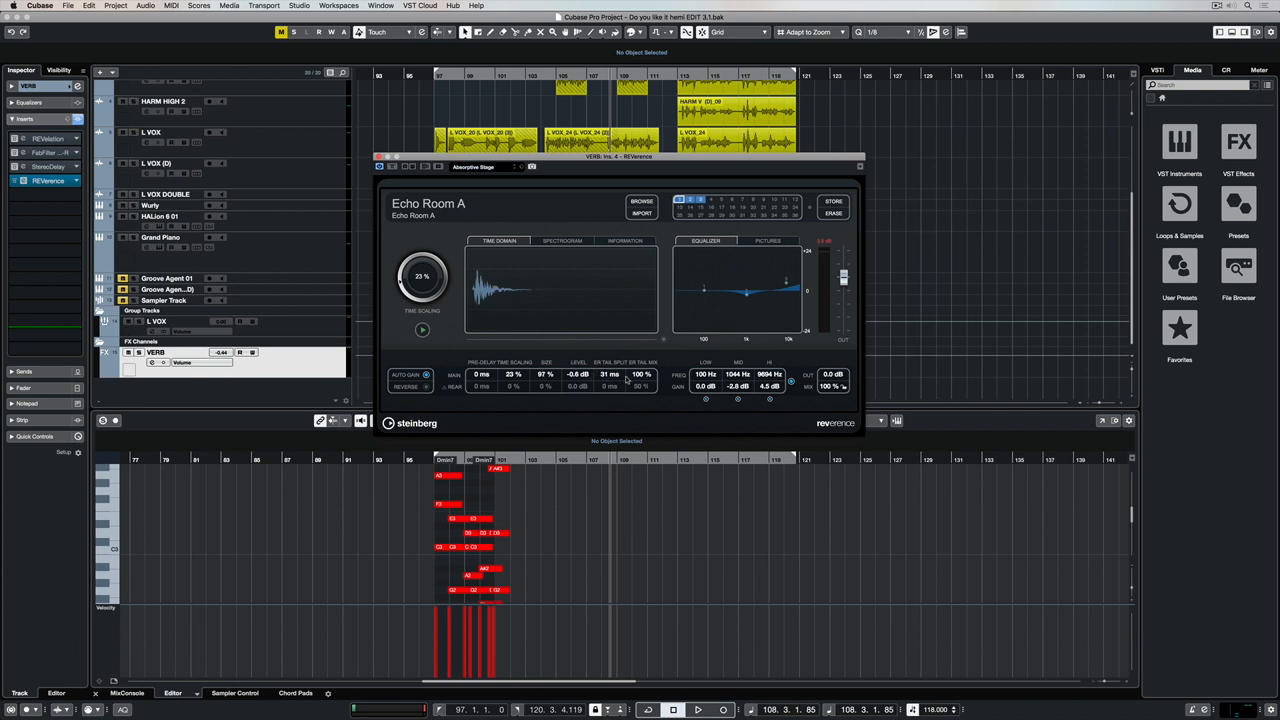
mouse_move(738, 406)
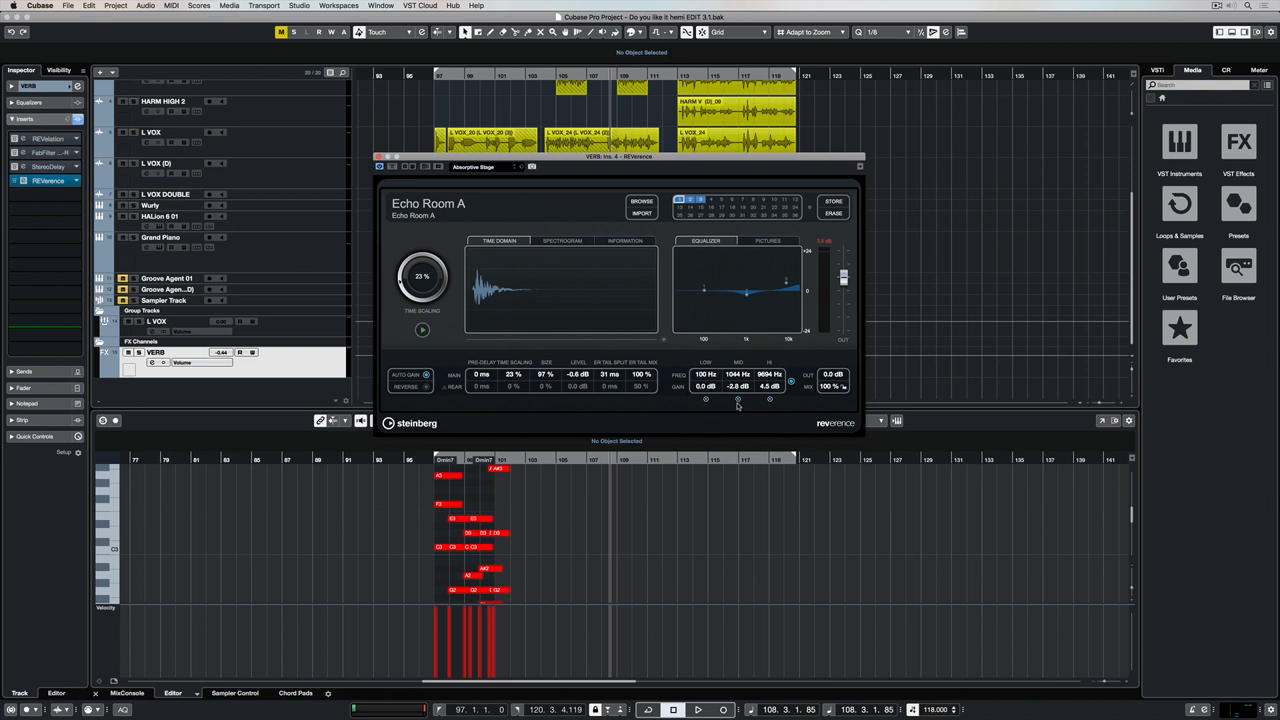
click(768, 241)
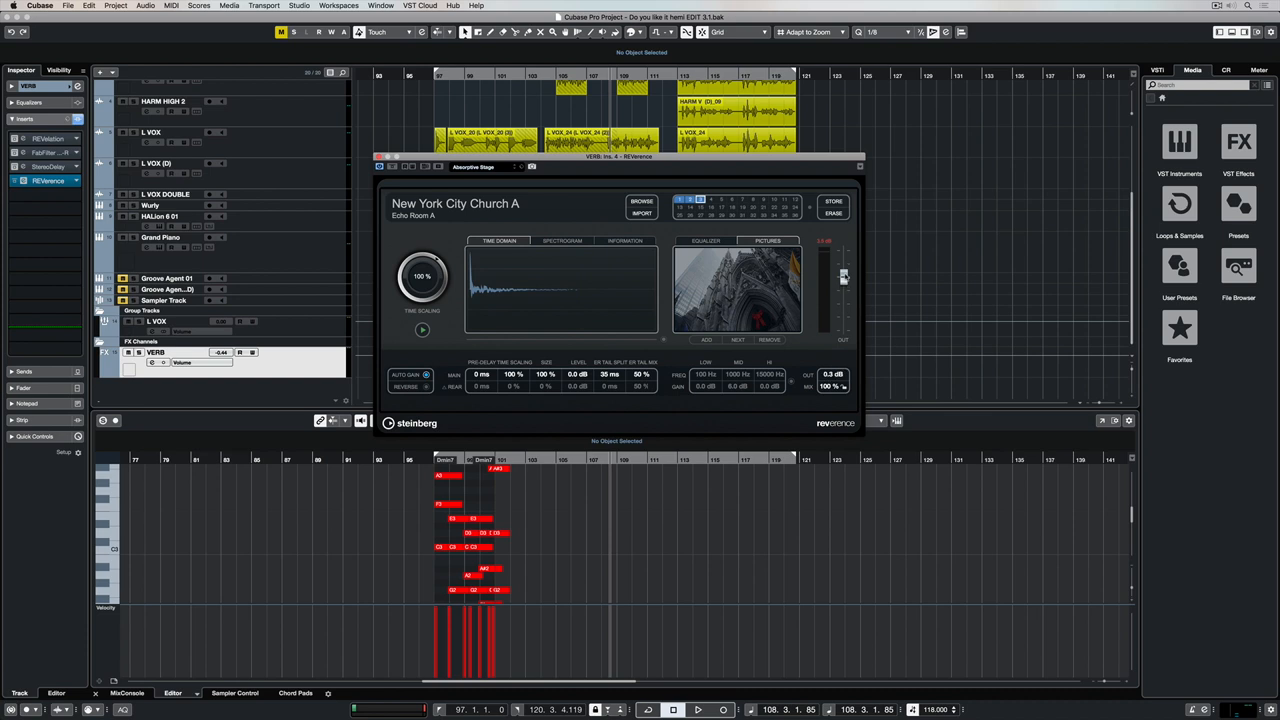
mouse_move(830, 362)
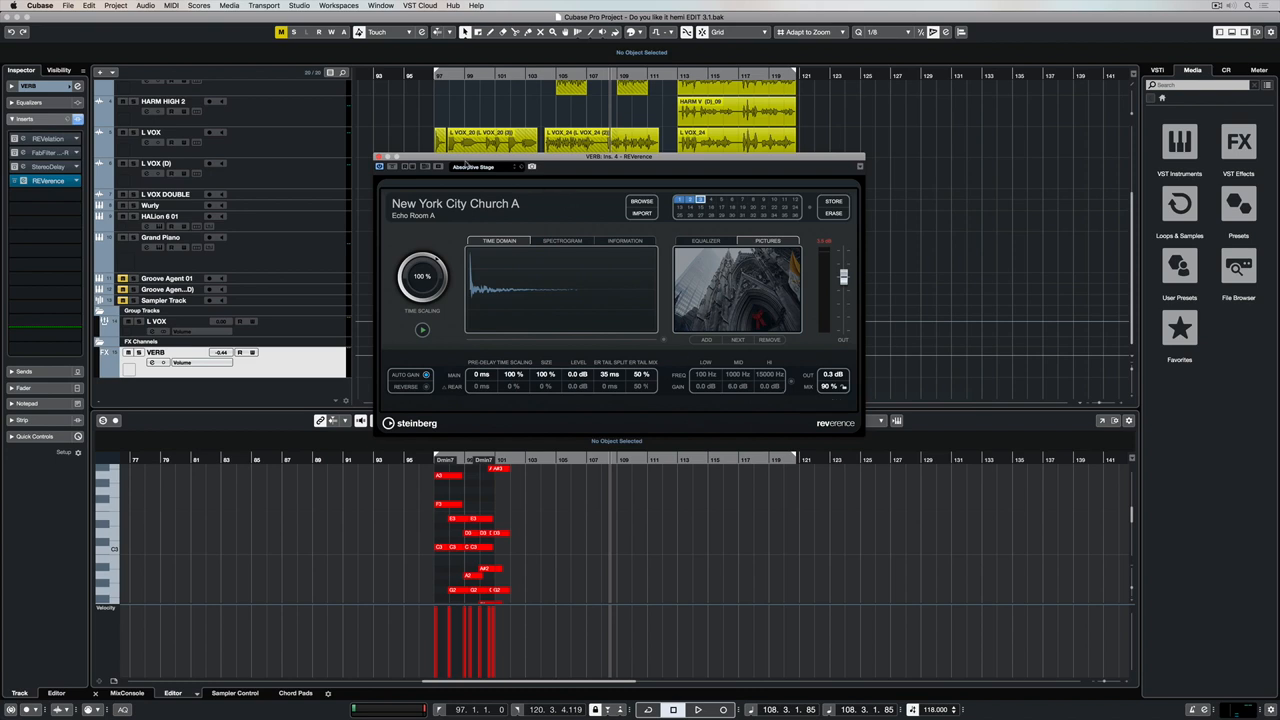
Open the impulse response Results browser for New York City Church A.
click(641, 201)
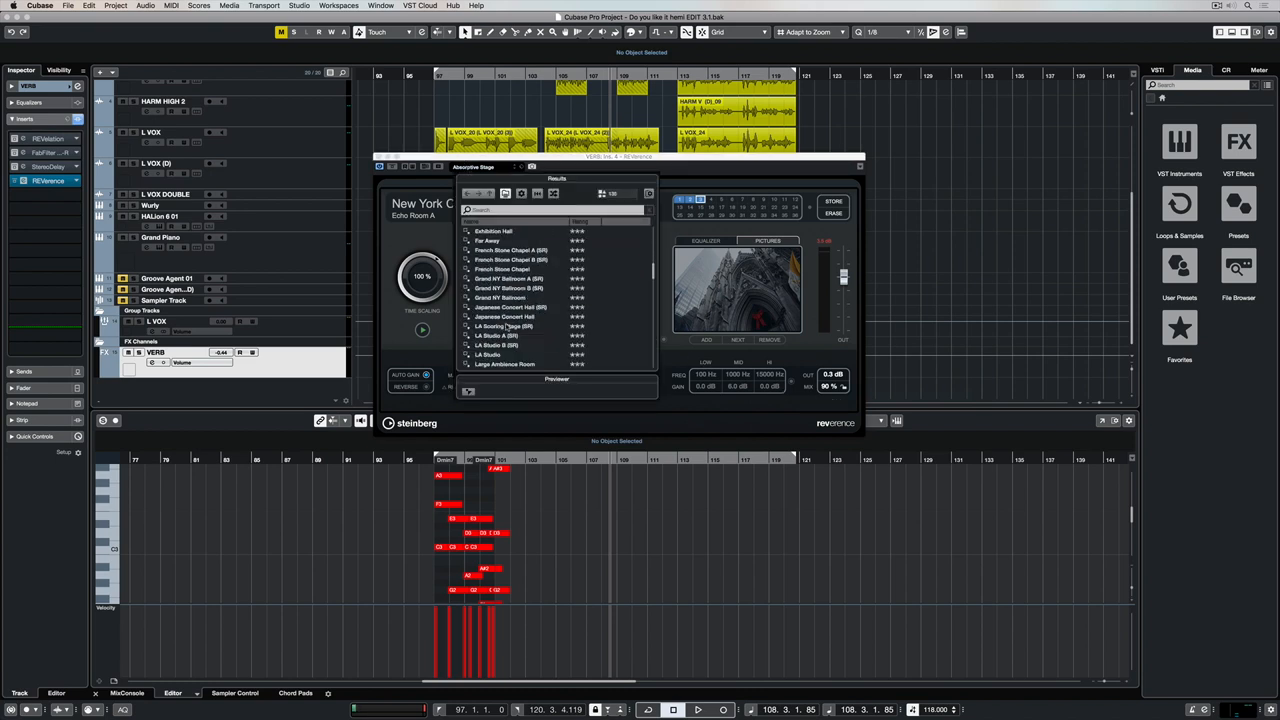
Play the song while loading Japanese Concert Hall, Live Wooden Church and Music Academy, then scroll for more.
double_click(505, 307)
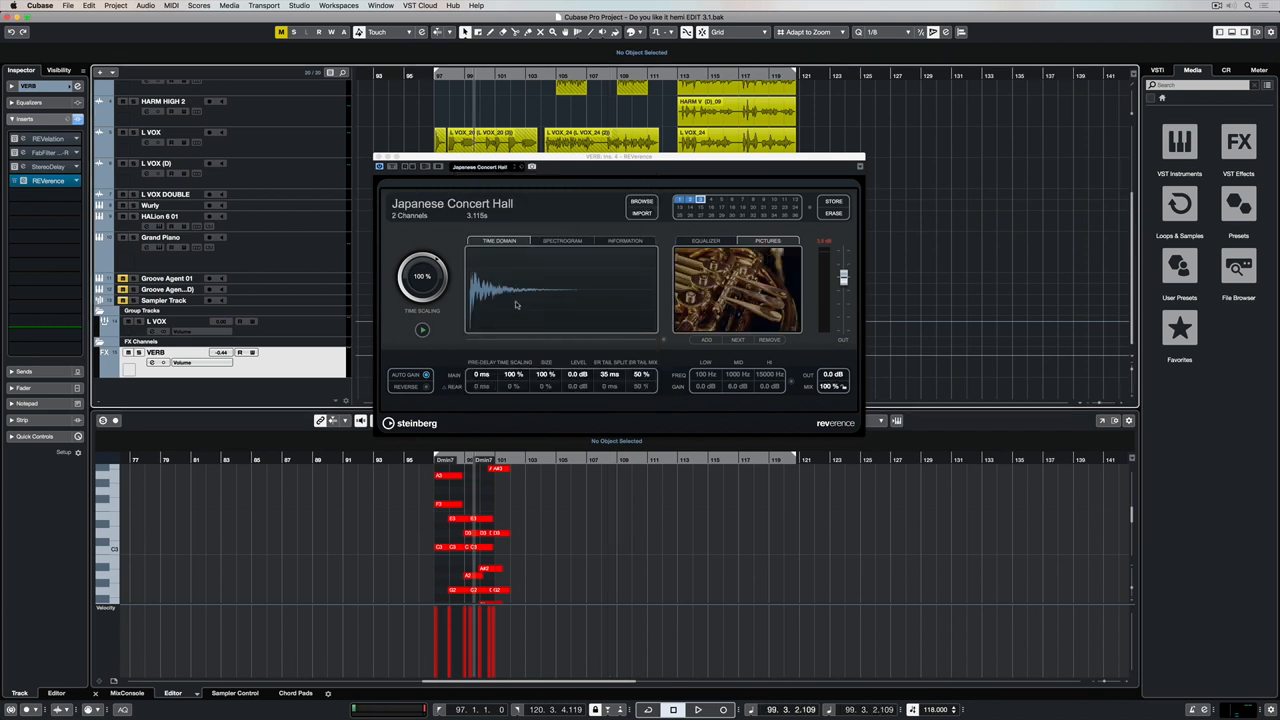
click(697, 709)
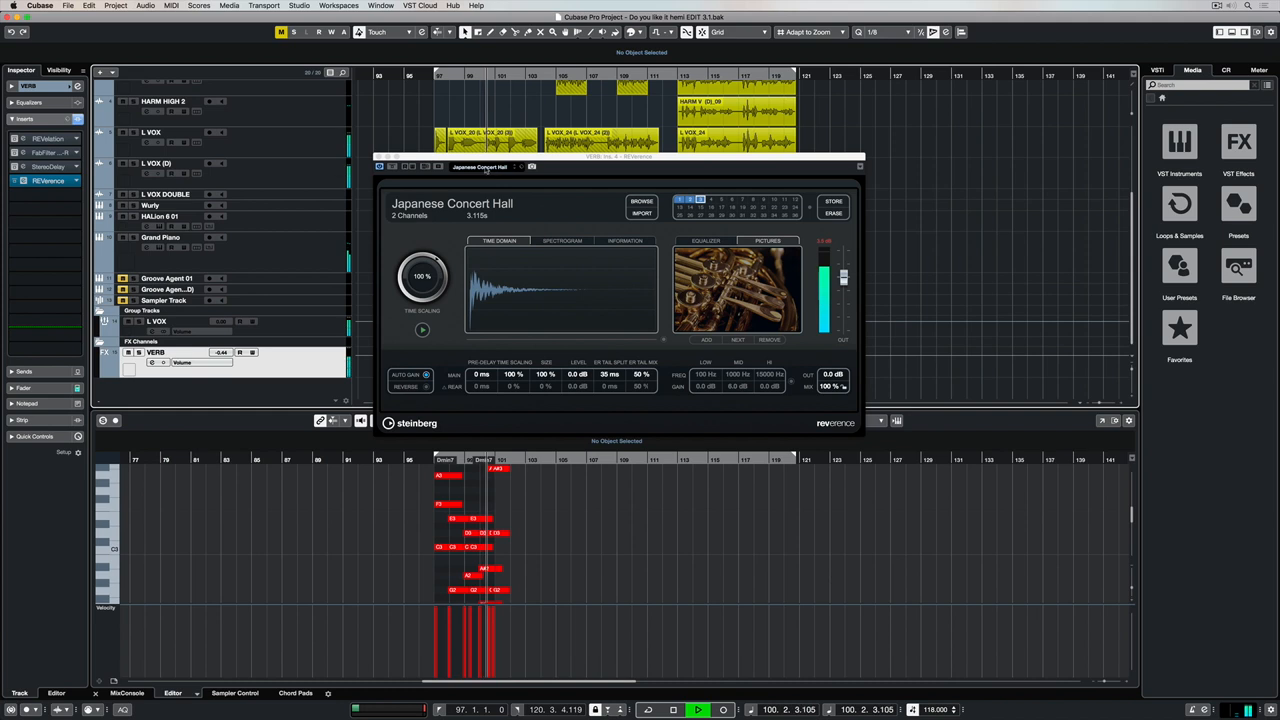
click(642, 201)
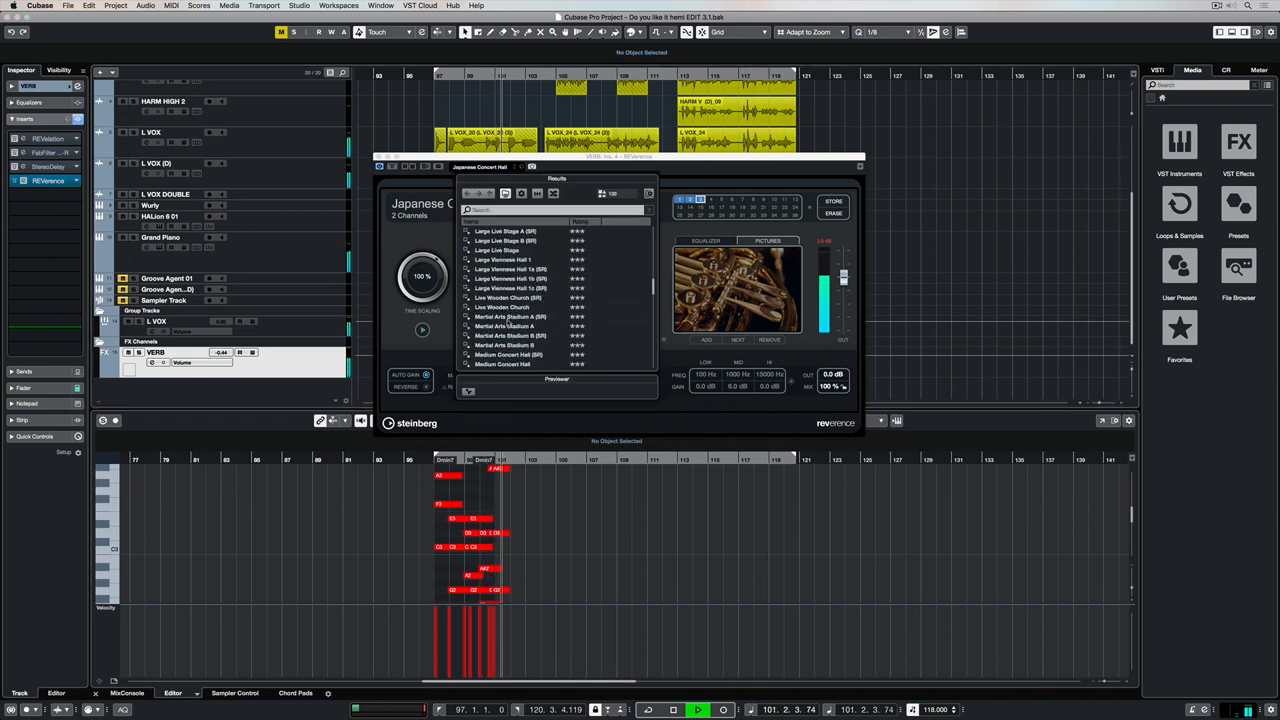
click(503, 307)
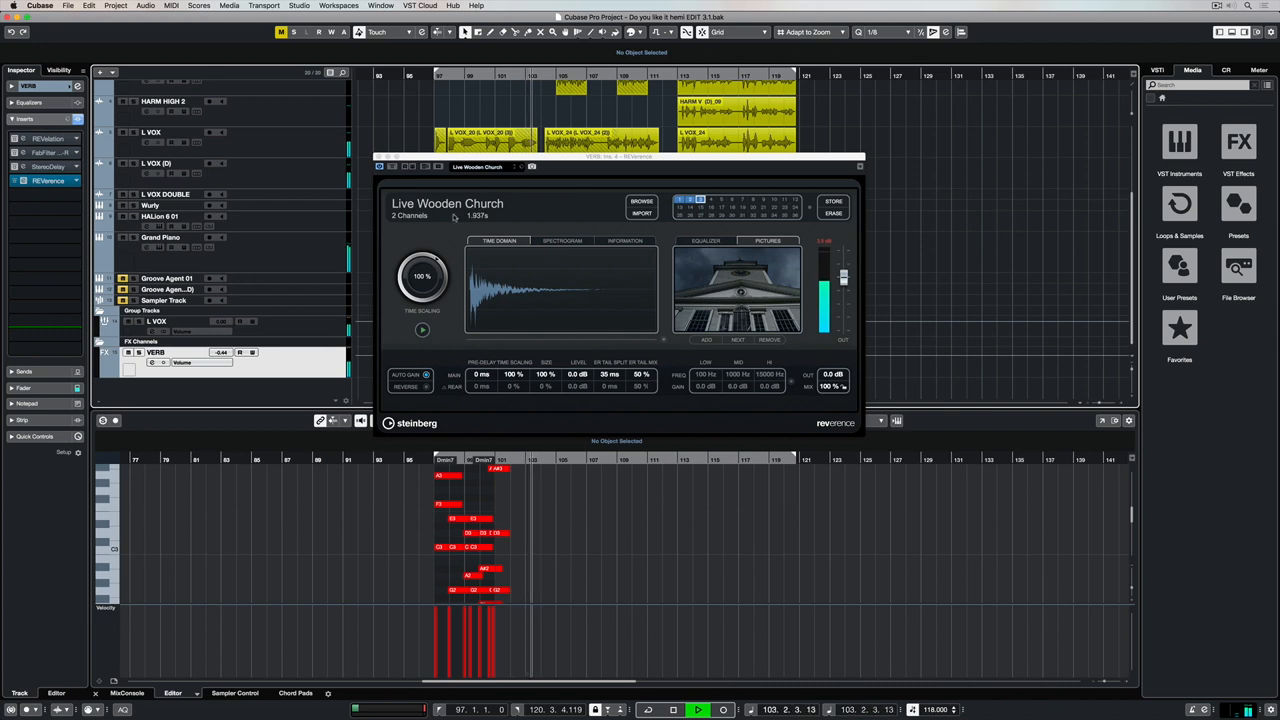
click(641, 201)
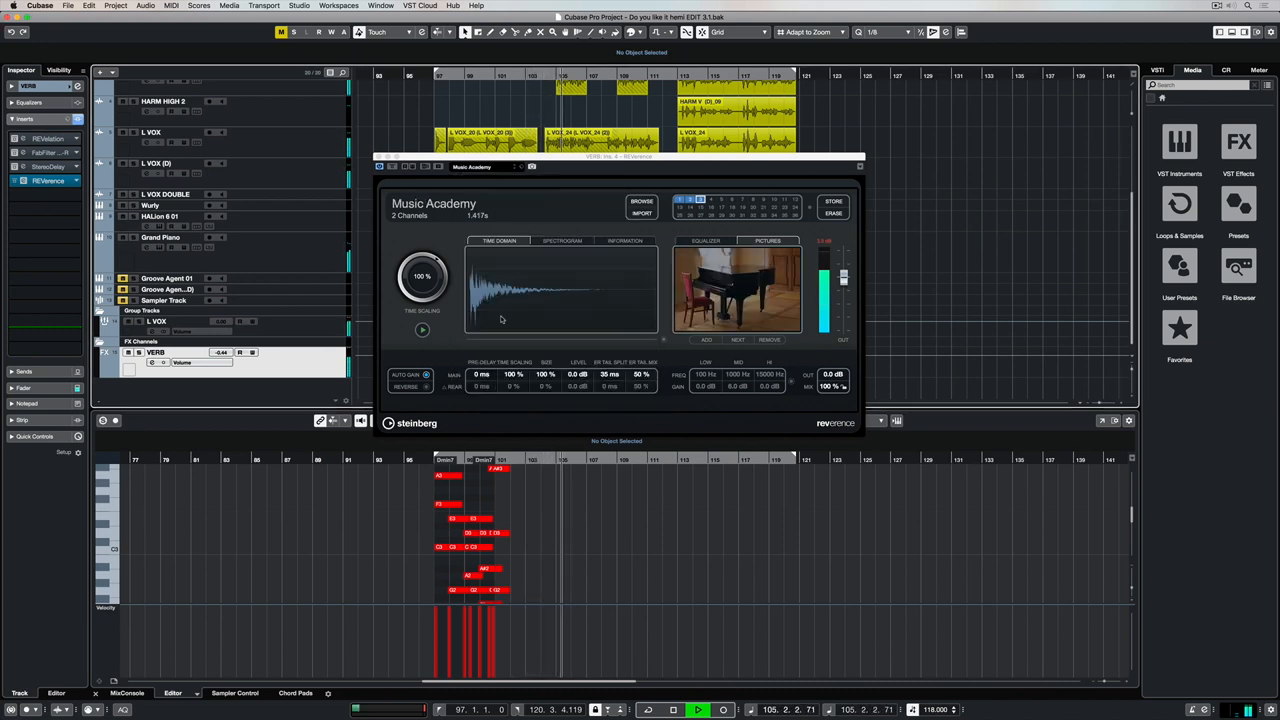
click(641, 201)
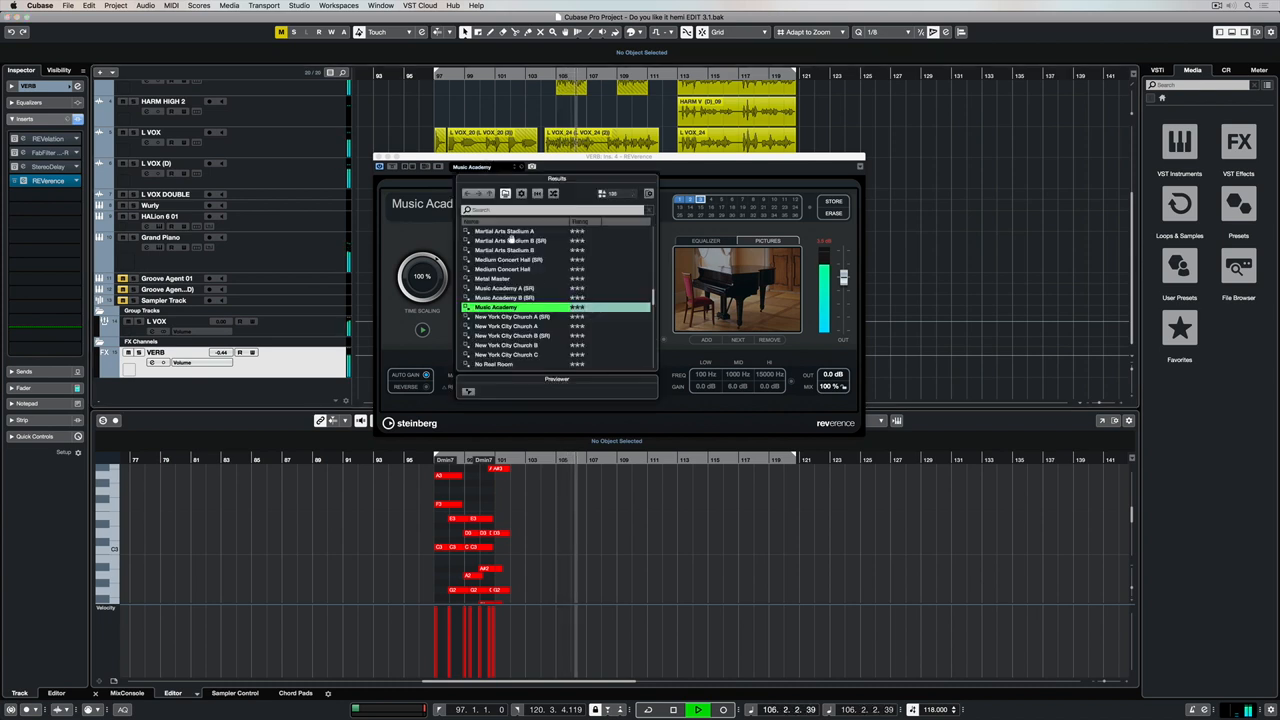
scroll(down, 3)
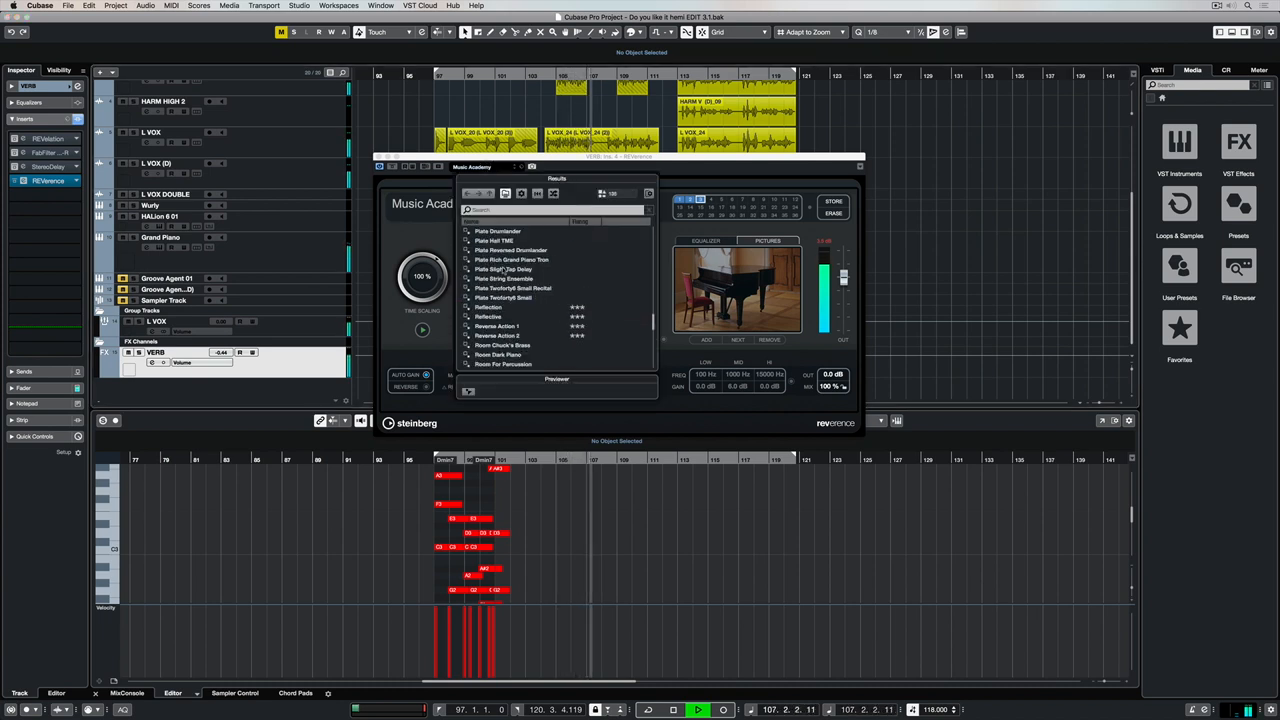